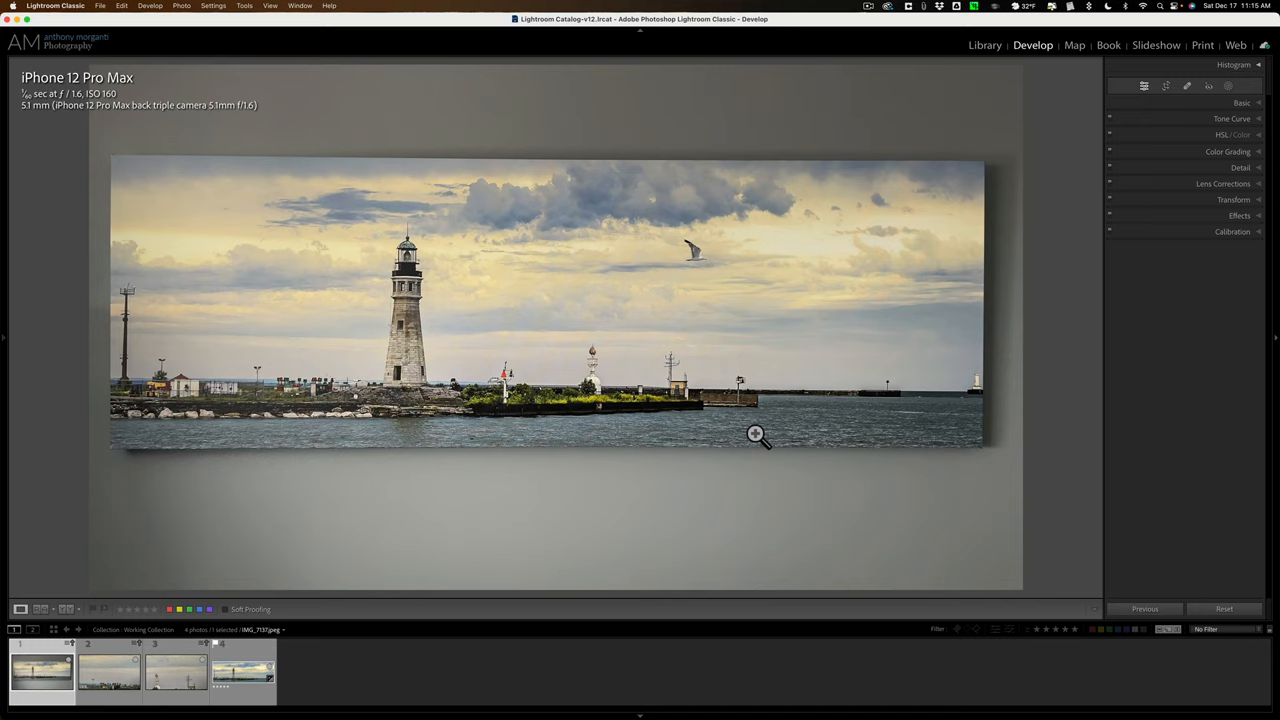
mouse_move(420, 367)
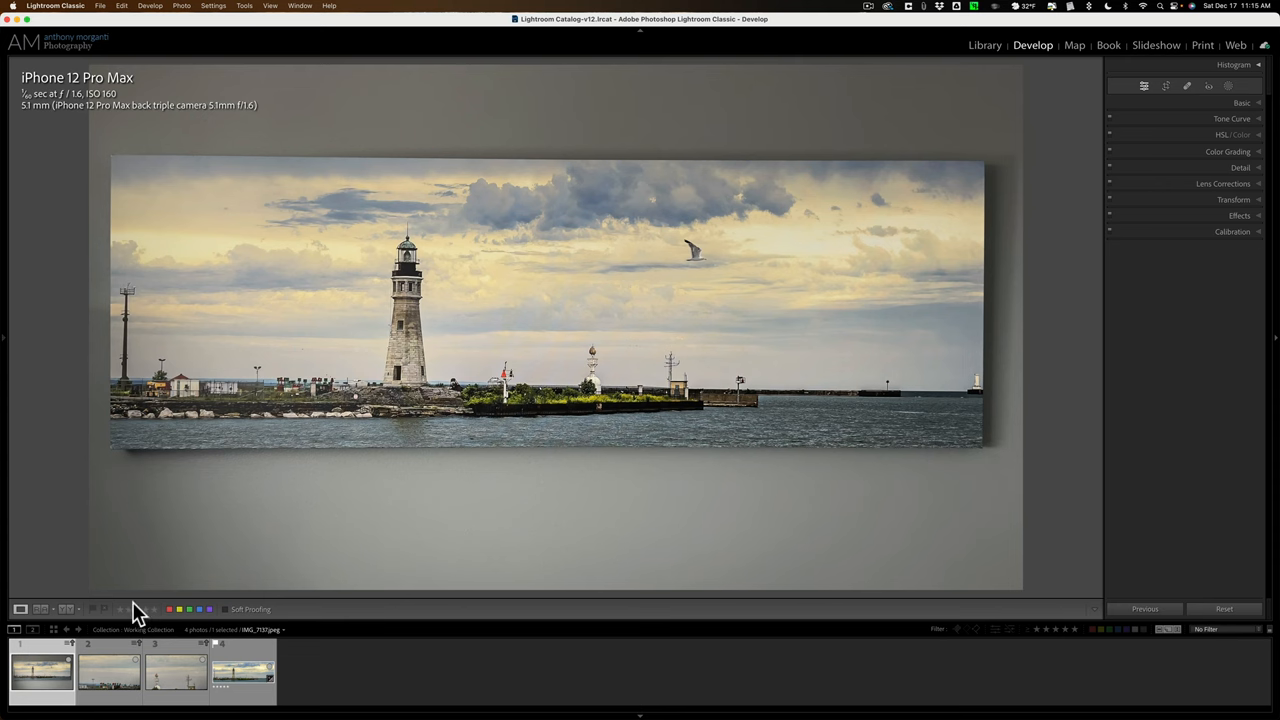
Open the second harbour photo from the Filmstrip to inspect the dark sky speck
left_click(108, 670)
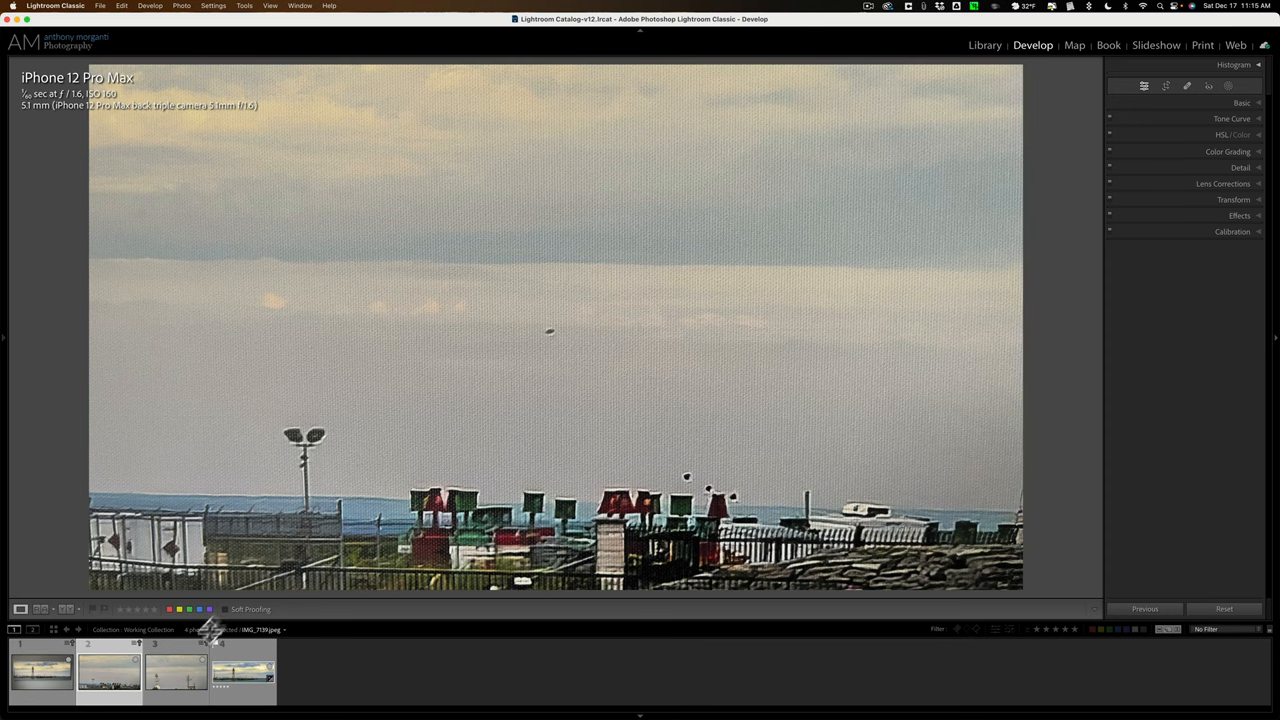
Preview the third harbour photo, then return to the first lighthouse panorama
left_click(175, 670)
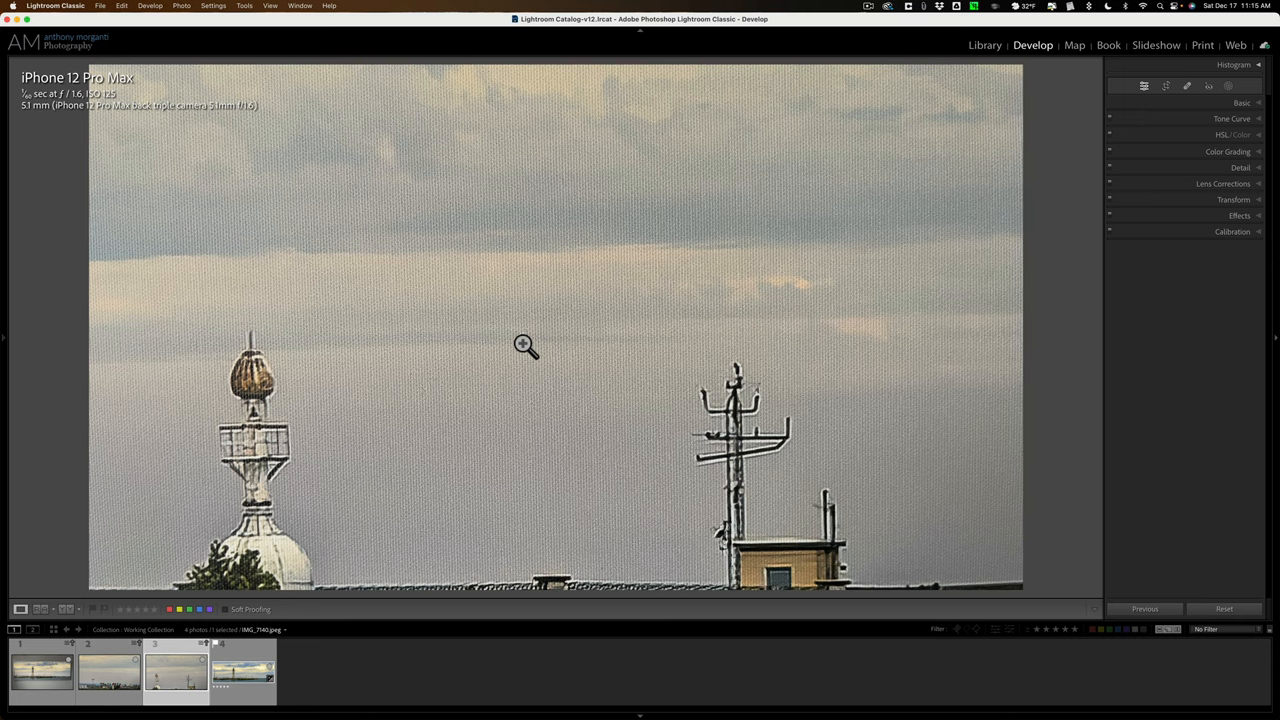
left_click(42, 670)
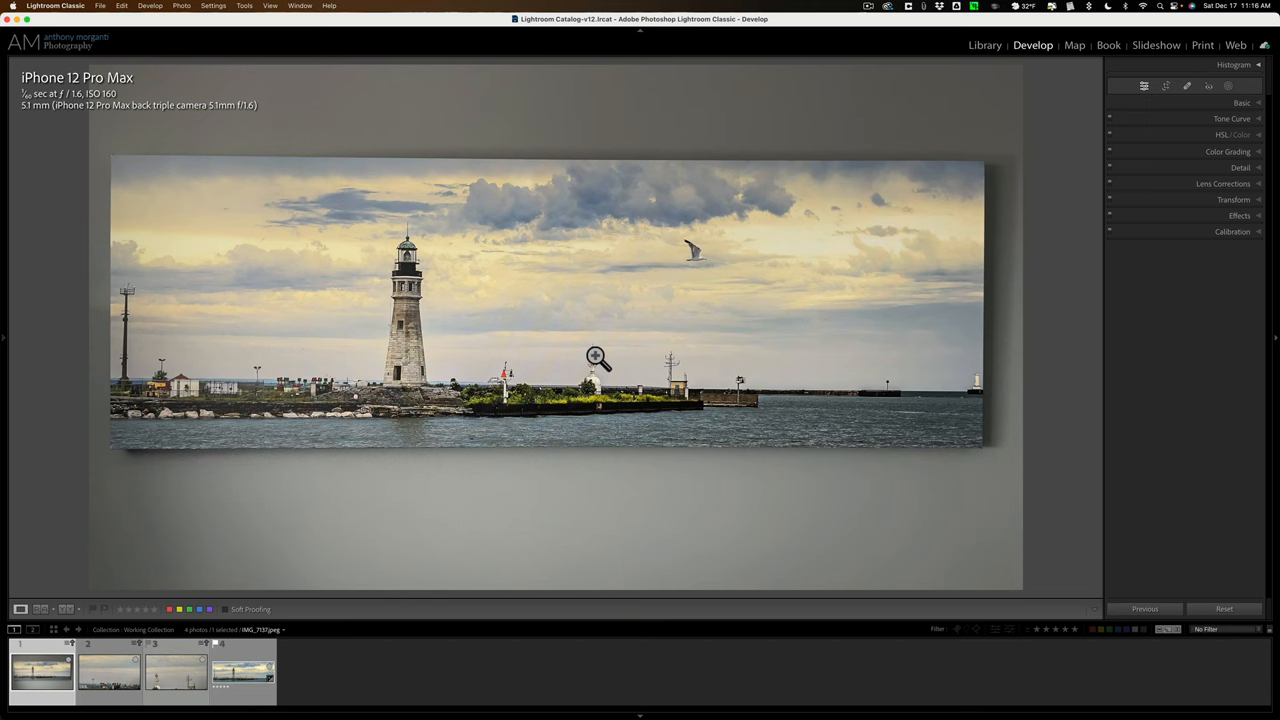
left_click(108, 668)
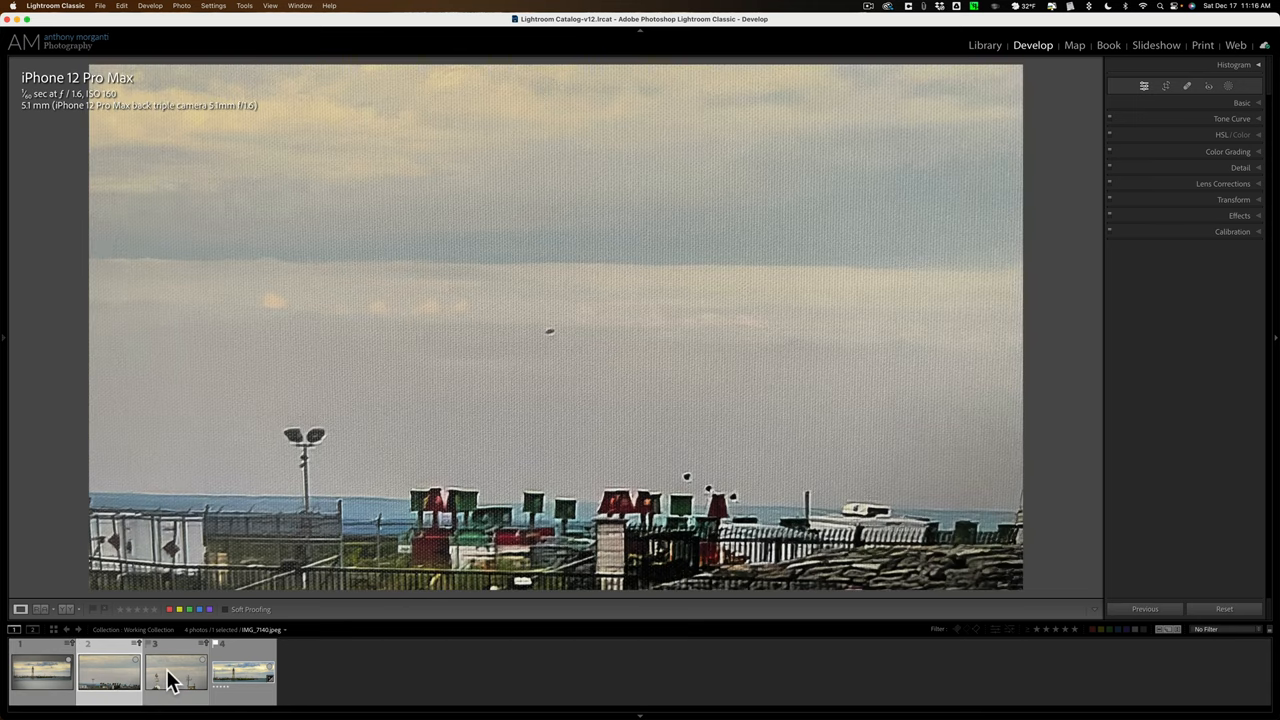
left_click(108, 670)
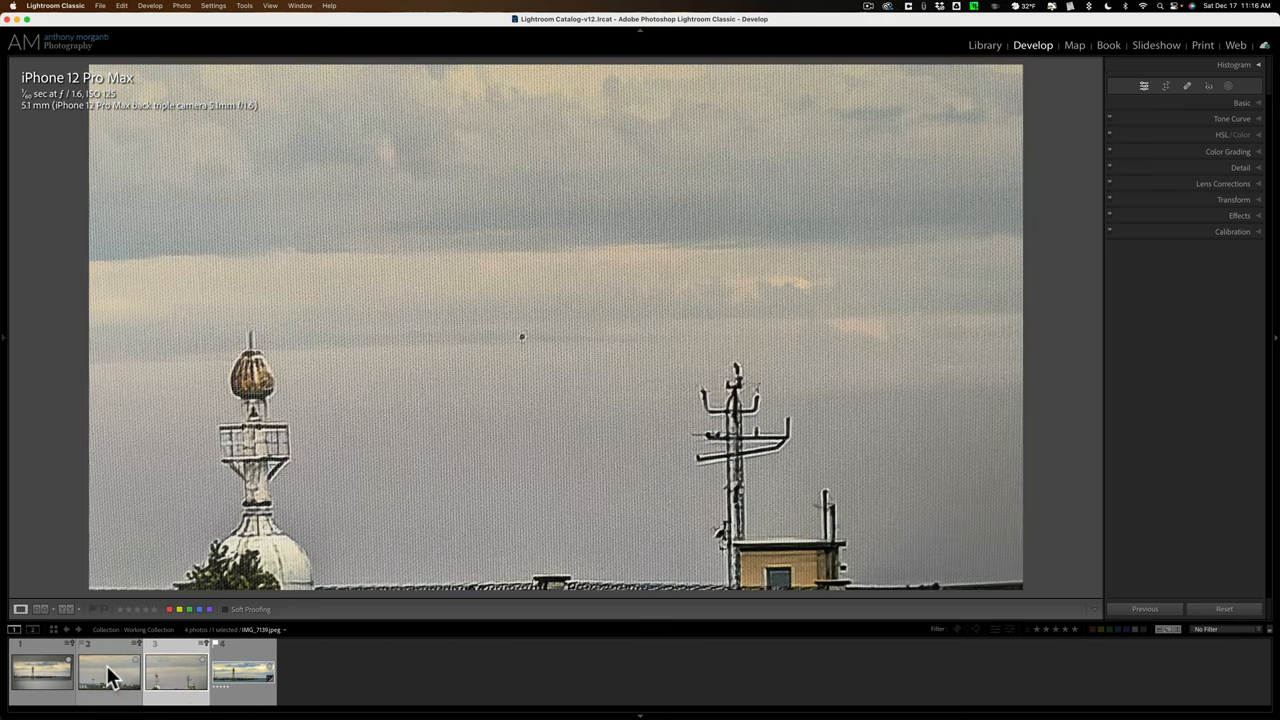
left_click(42, 670)
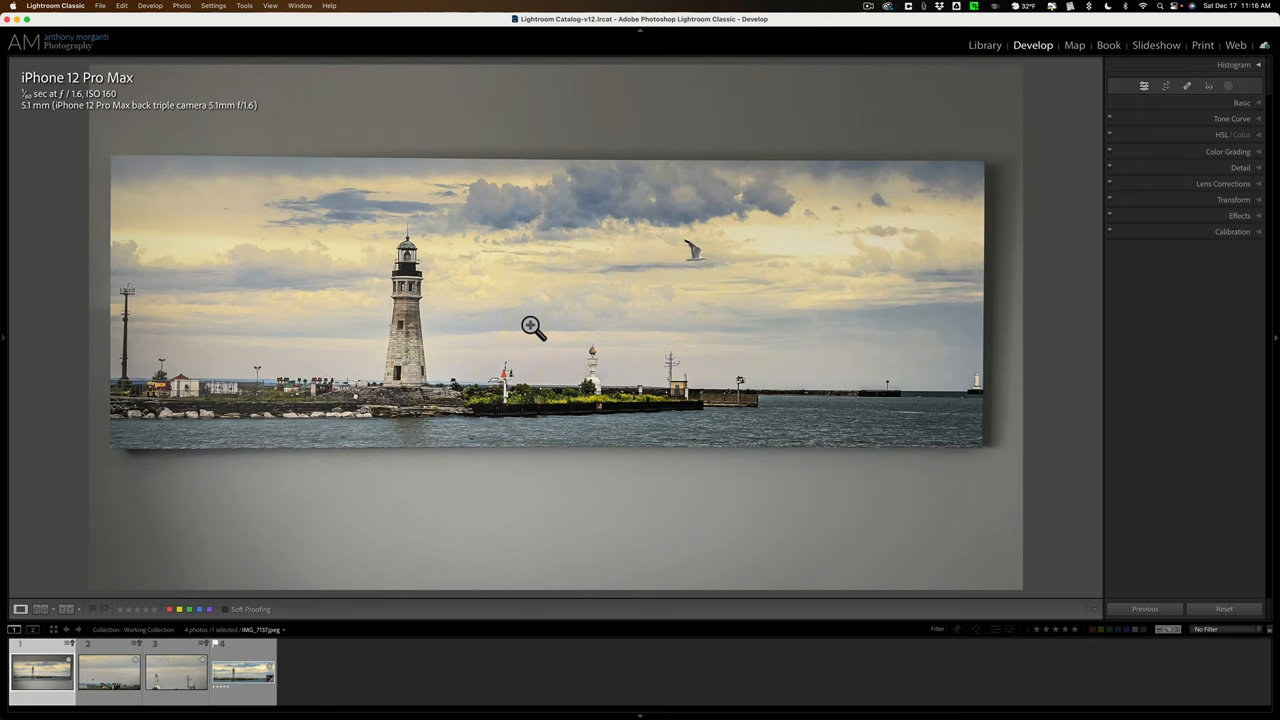
Open the Nikon Z7 lighthouse panorama and zoom into the sky beside the domed tower
left_click(531, 326)
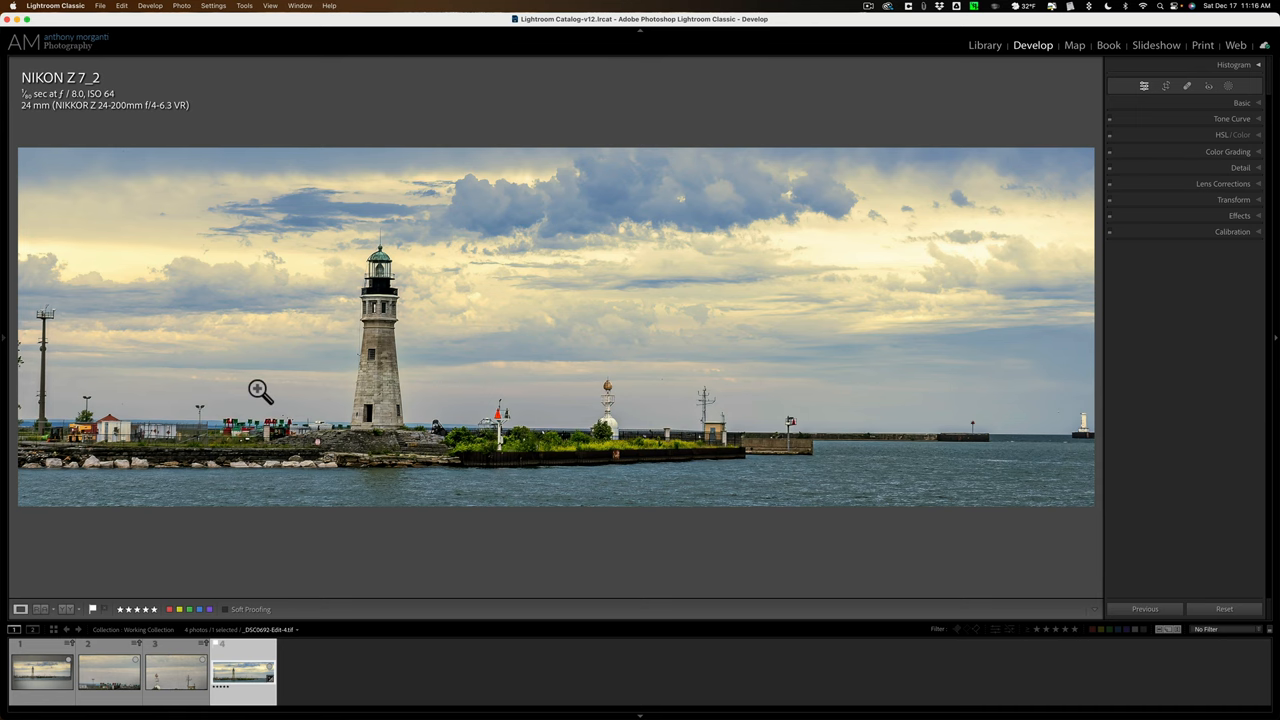
left_click(260, 390)
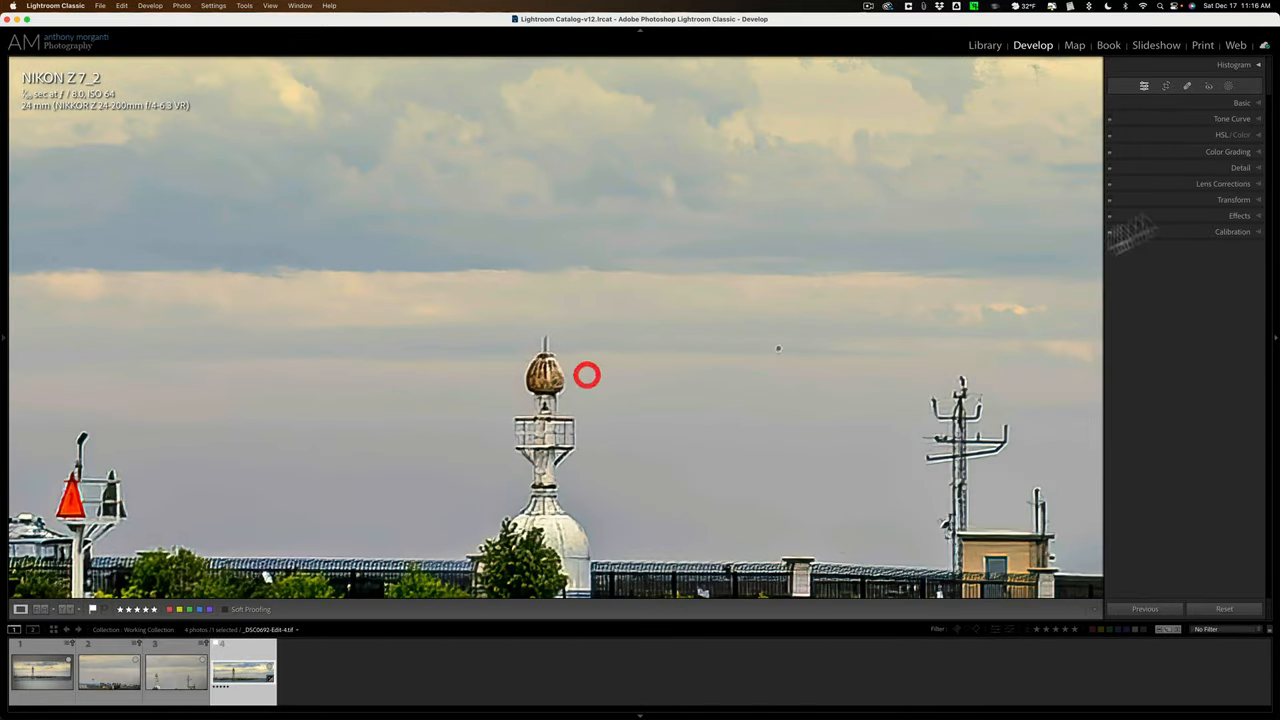
Activate Content-Aware Remove healing and remove the bird speck above the red roofs
left_click(1185, 86)
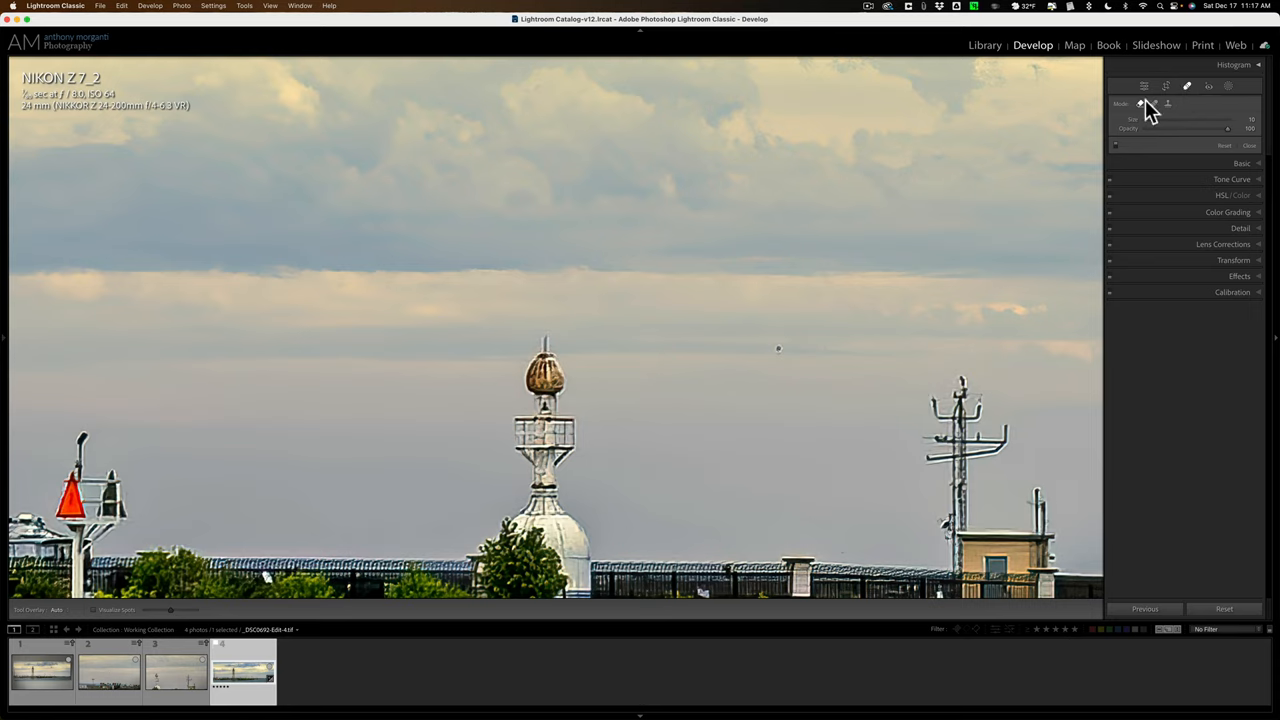
mouse_move(1145, 110)
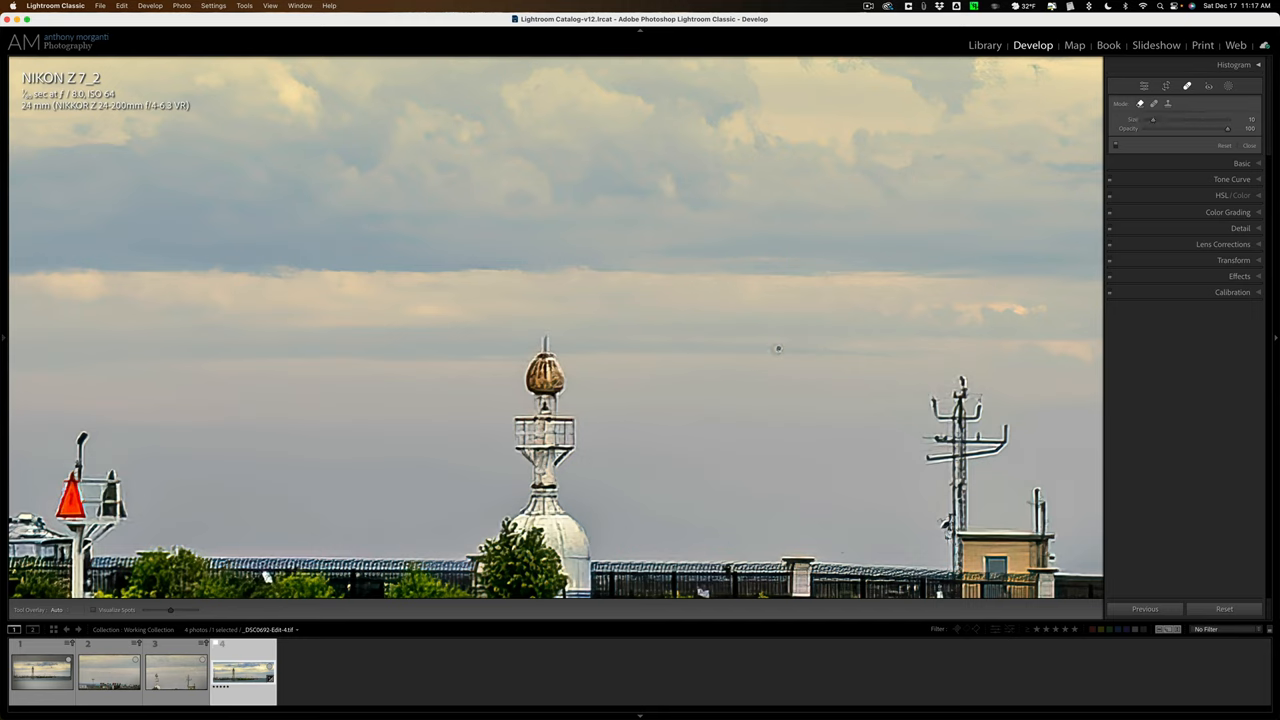
left_click(780, 347)
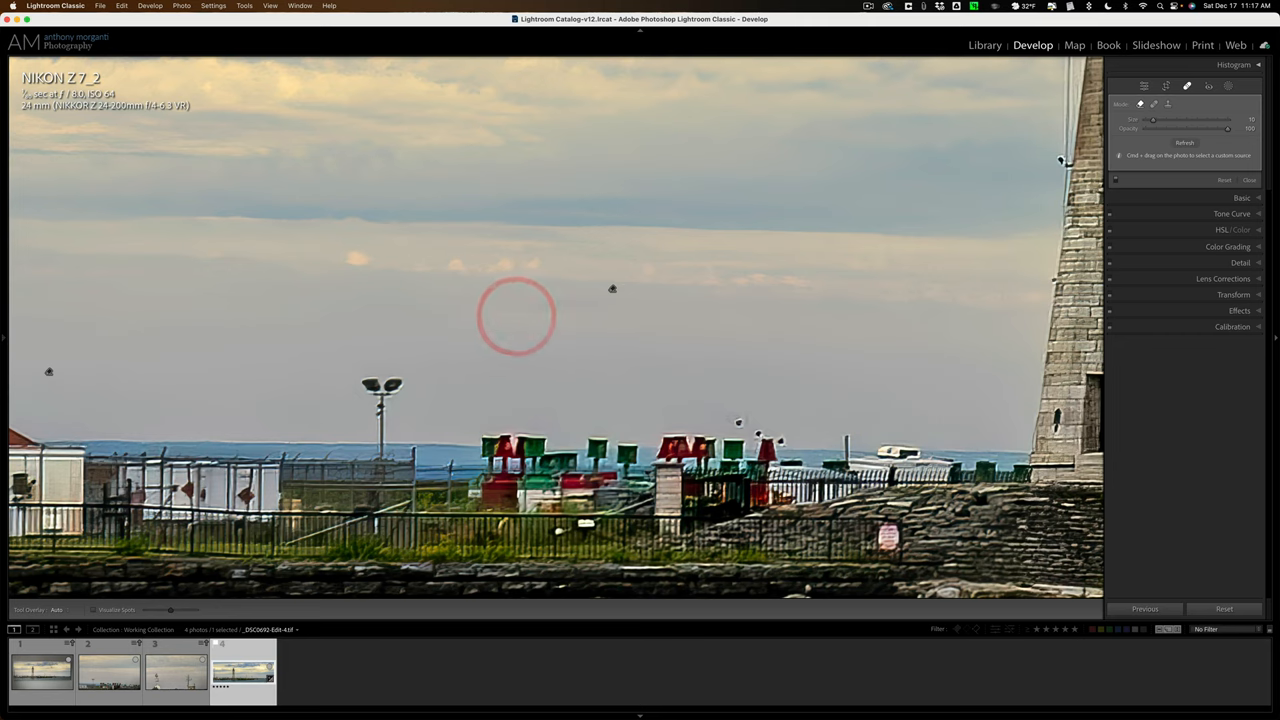
left_click(738, 421)
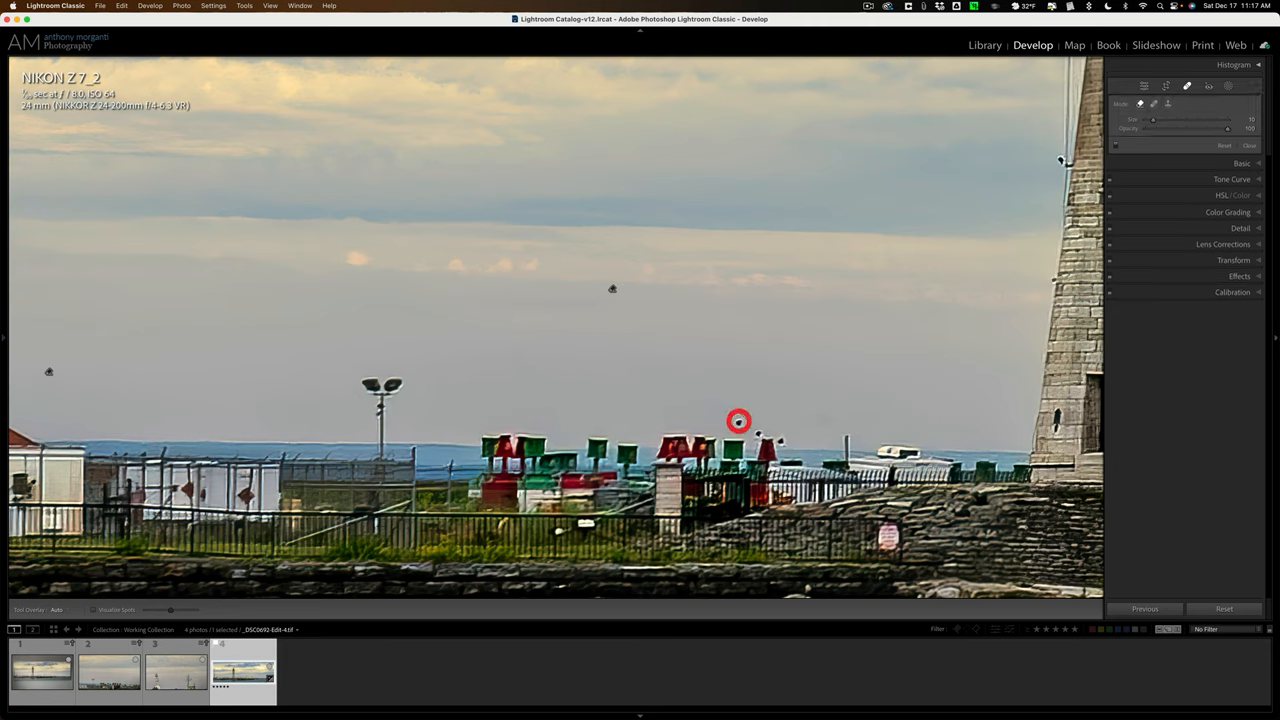